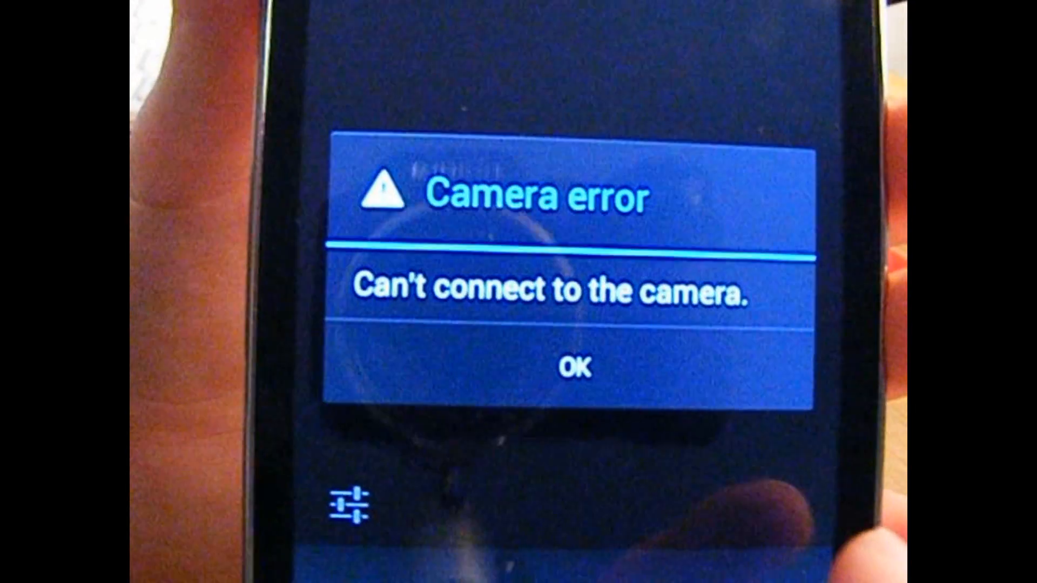
- Acknowledge the Camera can't-connect error with OK
{"action": "left_click", "coordinate": [576, 367]}
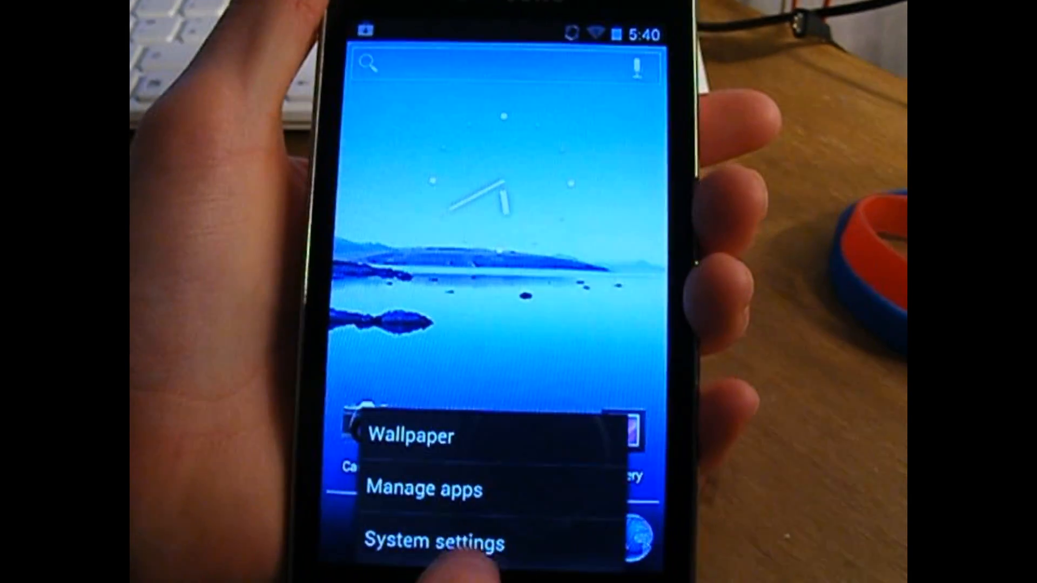
- Reach the Screen lock choices under Security in System settings
{"action": "left_click", "coordinate": [434, 542]}
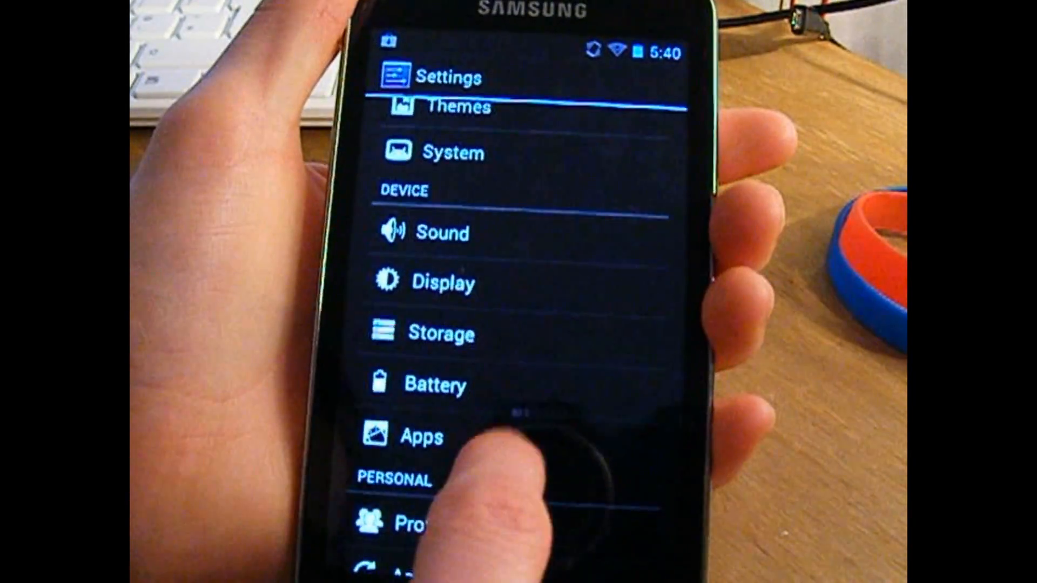
{"action": "scroll", "scroll_direction": "down", "scroll_amount": 3}
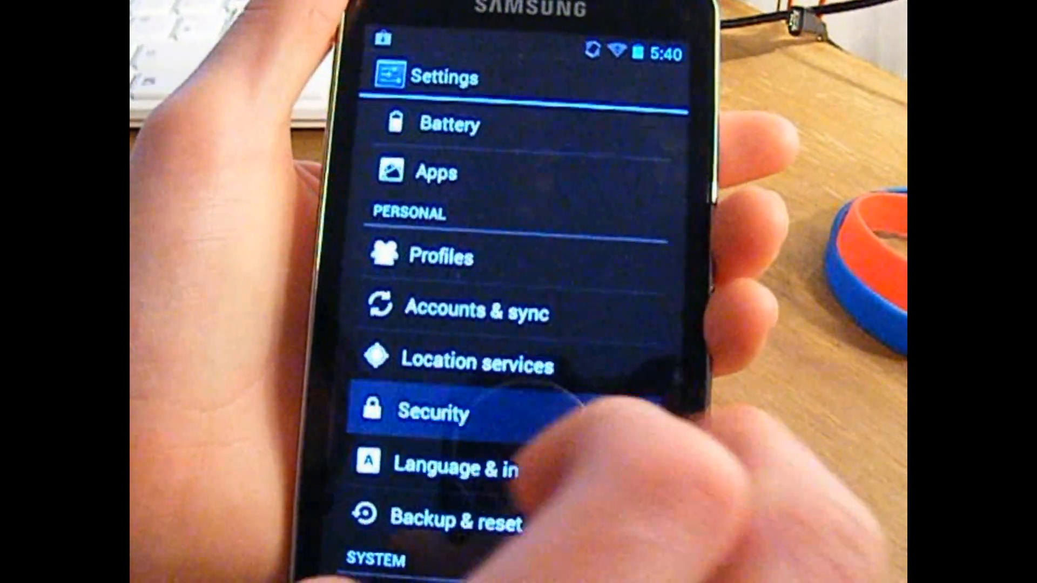
{"action": "left_click", "coordinate": [432, 414]}
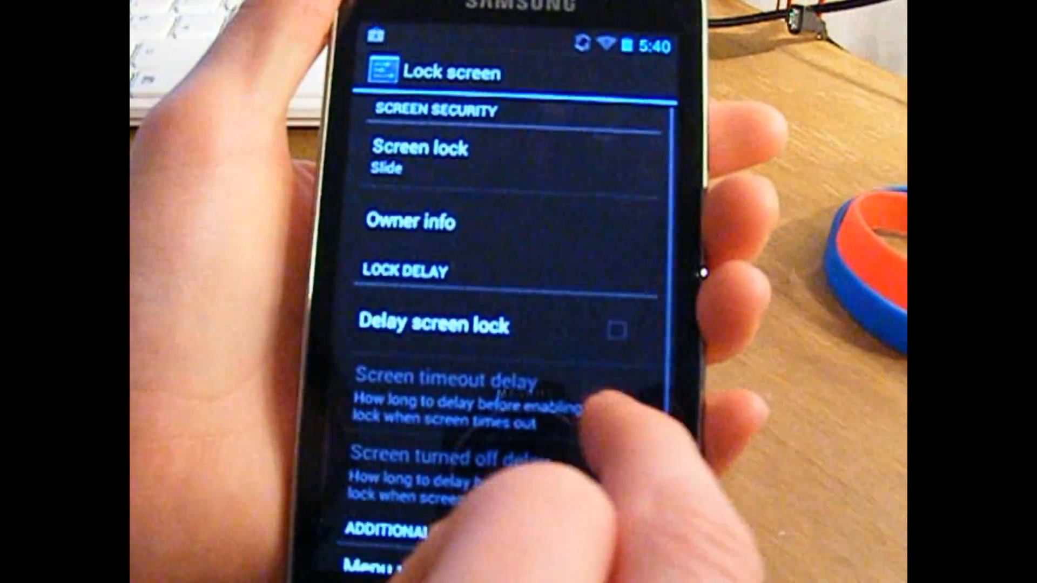
{"action": "left_click", "coordinate": [416, 153]}
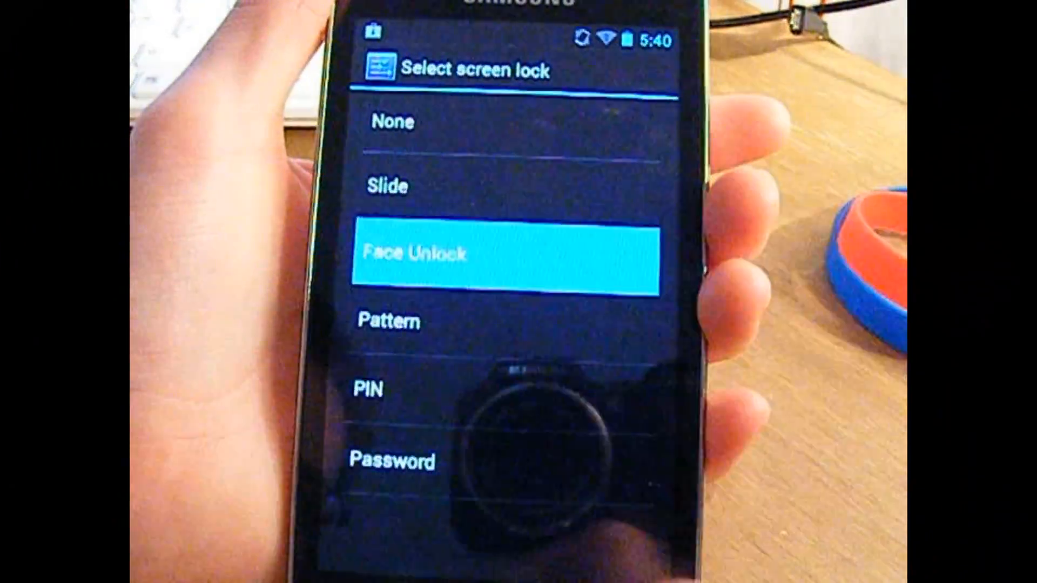
- Choose Face Unlock, continue setup, then cancel when it reports it couldn't start
{"action": "left_click", "coordinate": [505, 258]}
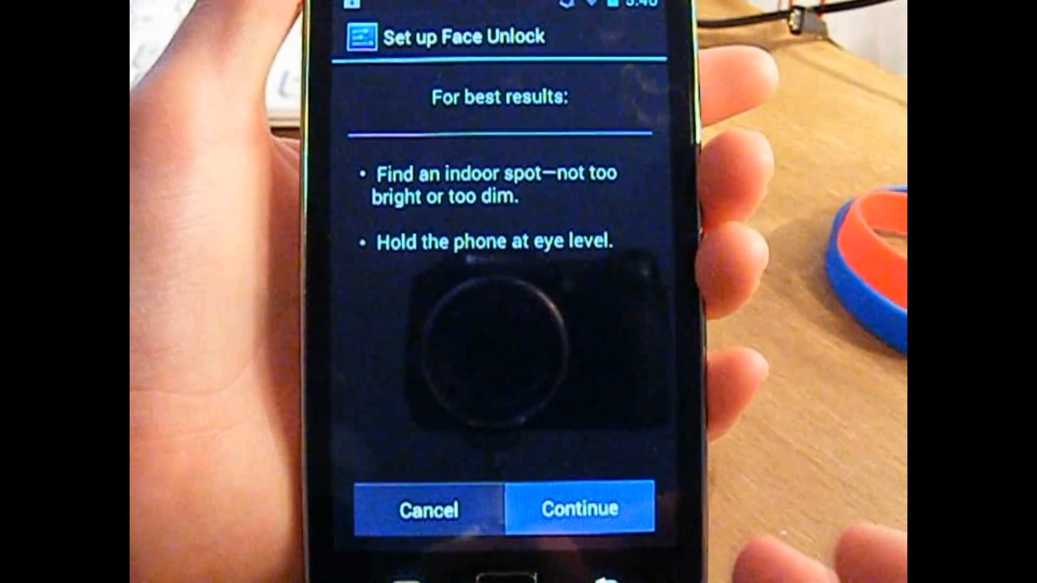
{"action": "left_click", "coordinate": [578, 508]}
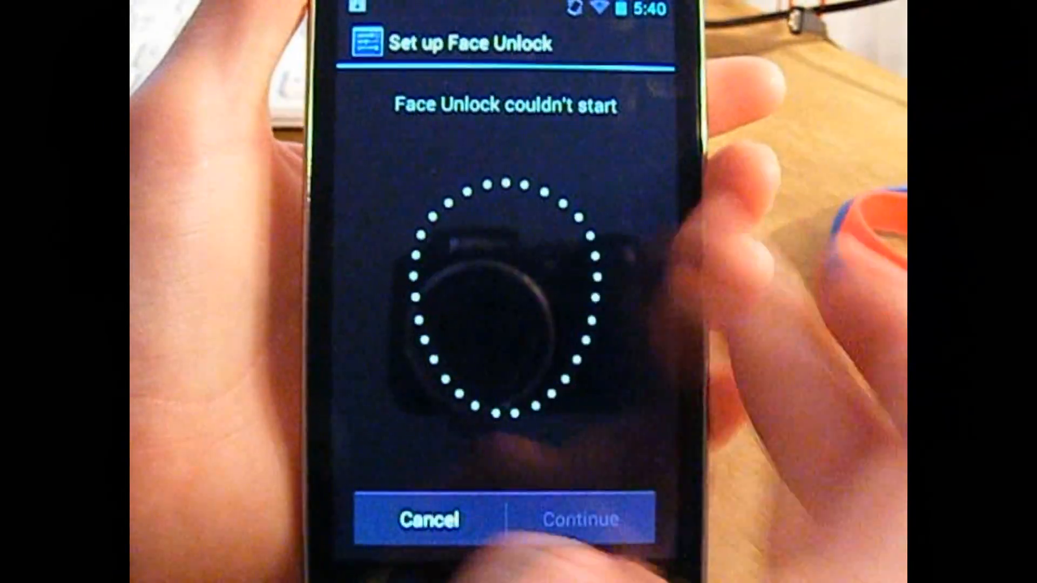
{"action": "left_click", "coordinate": [426, 518]}
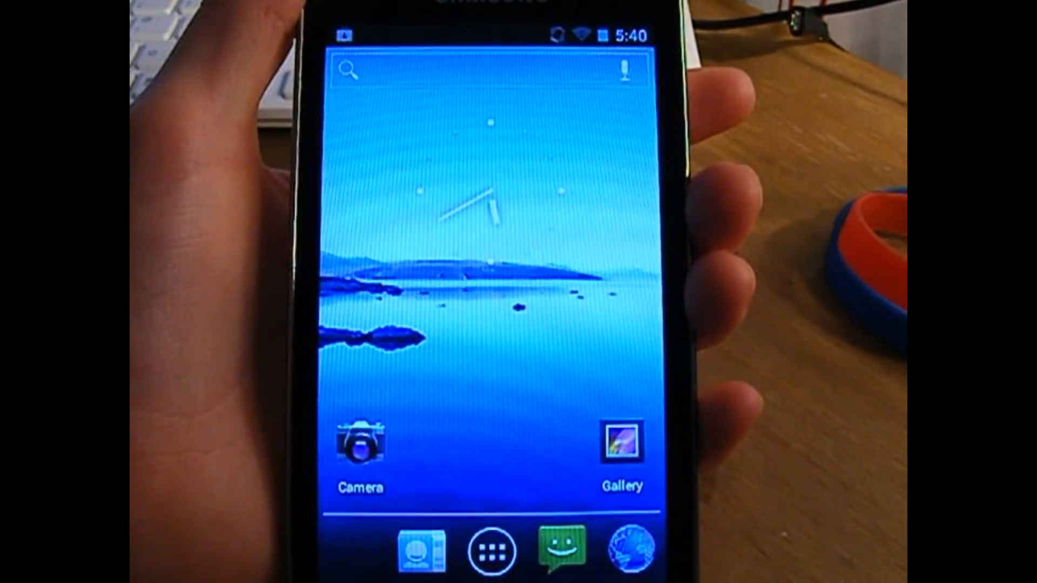
- Pick the Gmail Inbox widget from the app drawer's Widgets list and drop it on a home screen page
{"action": "left_click", "coordinate": [490, 550]}
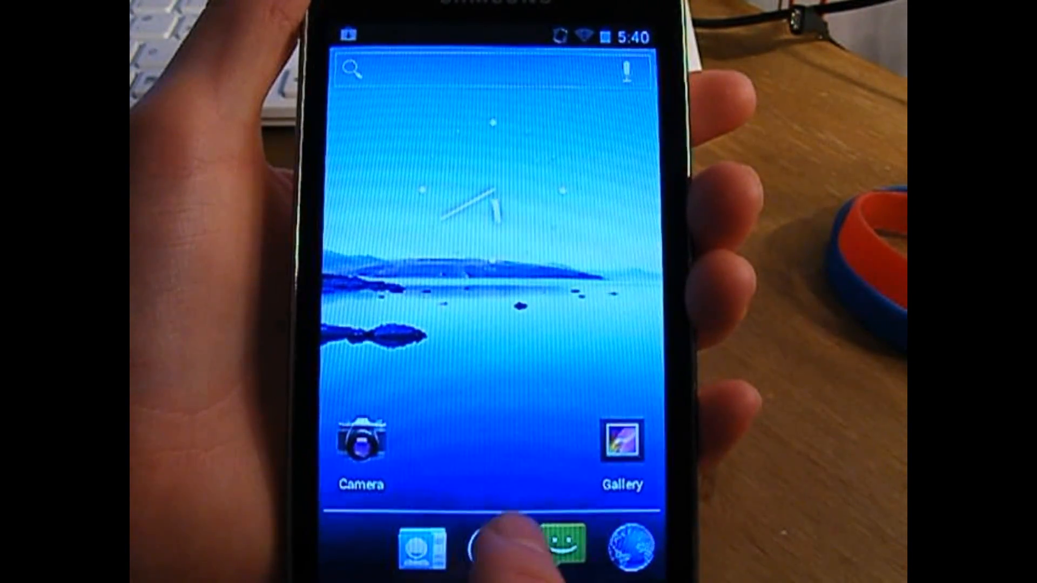
{"action": "left_click", "coordinate": [492, 548]}
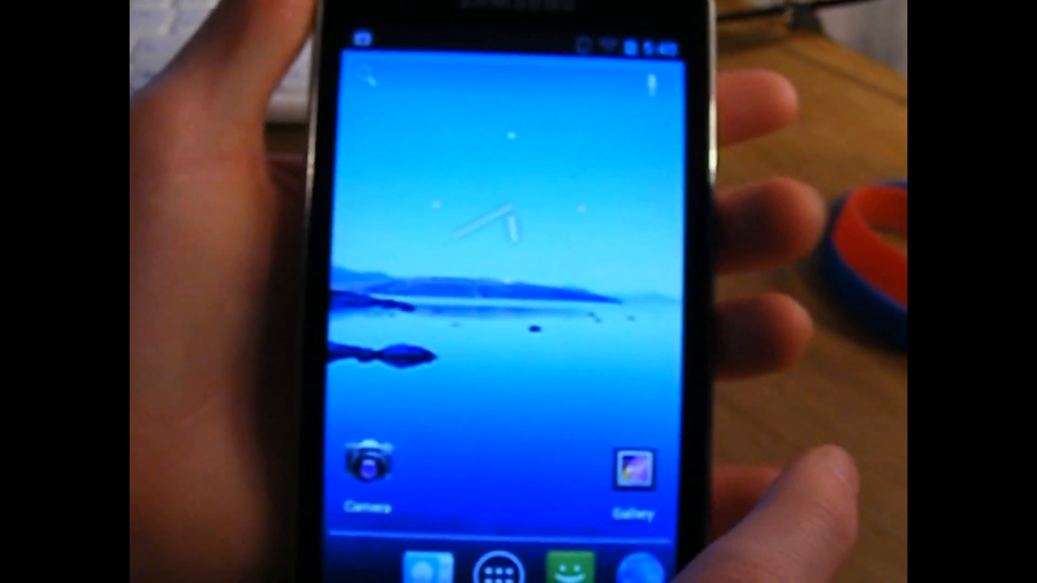
{"action": "left_click_drag", "start_coordinate": [483, 46], "coordinate": [483, 264]}
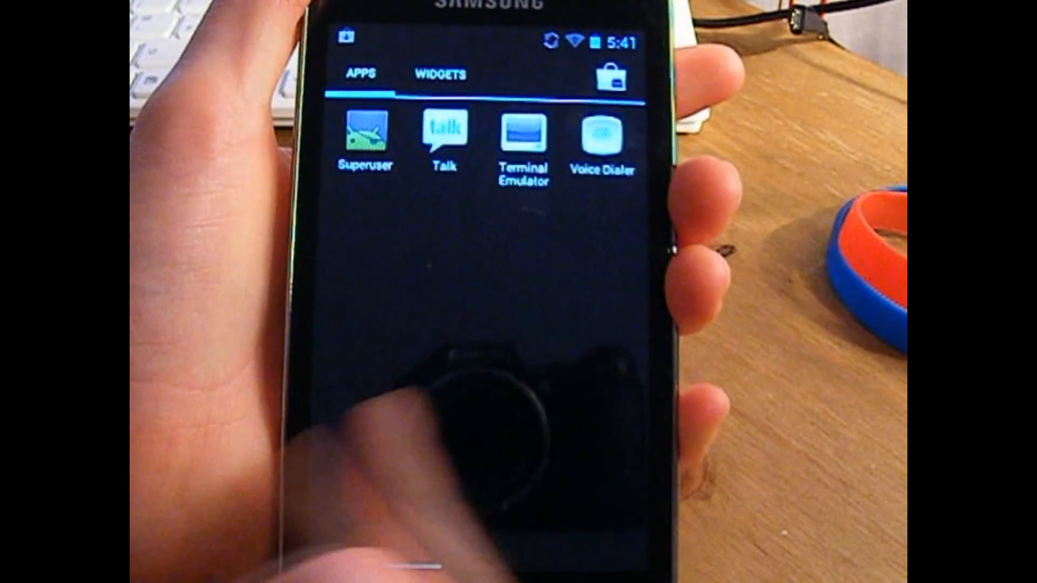
{"action": "left_click", "coordinate": [440, 74]}
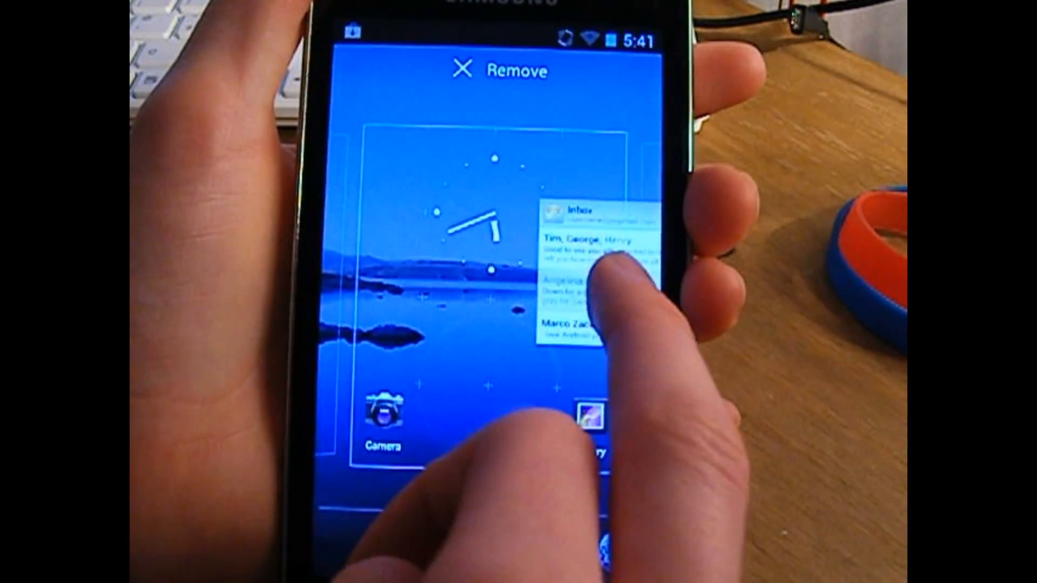
{"action": "left_click_drag", "start_coordinate": [595, 265], "coordinate": [449, 284]}
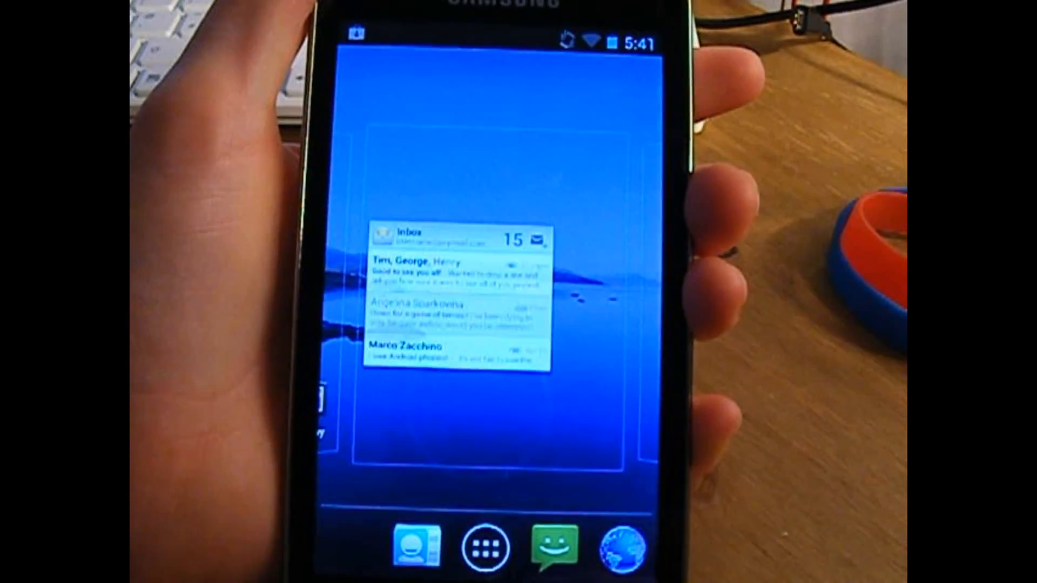
- Choose Inbox as the label the new Gmail widget shows
{"action": "left_click", "coordinate": [484, 546]}
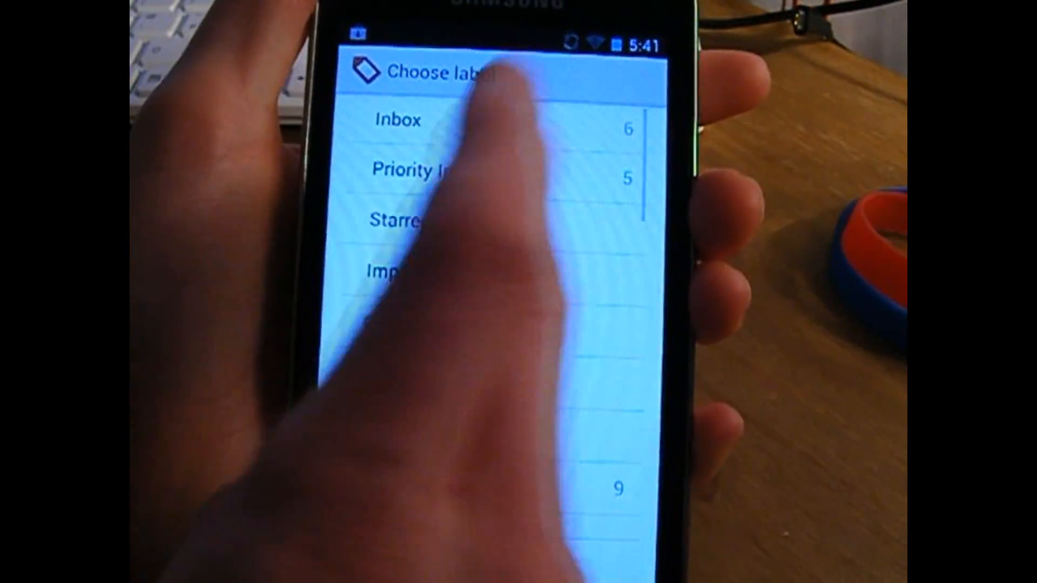
{"action": "left_click", "coordinate": [395, 120]}
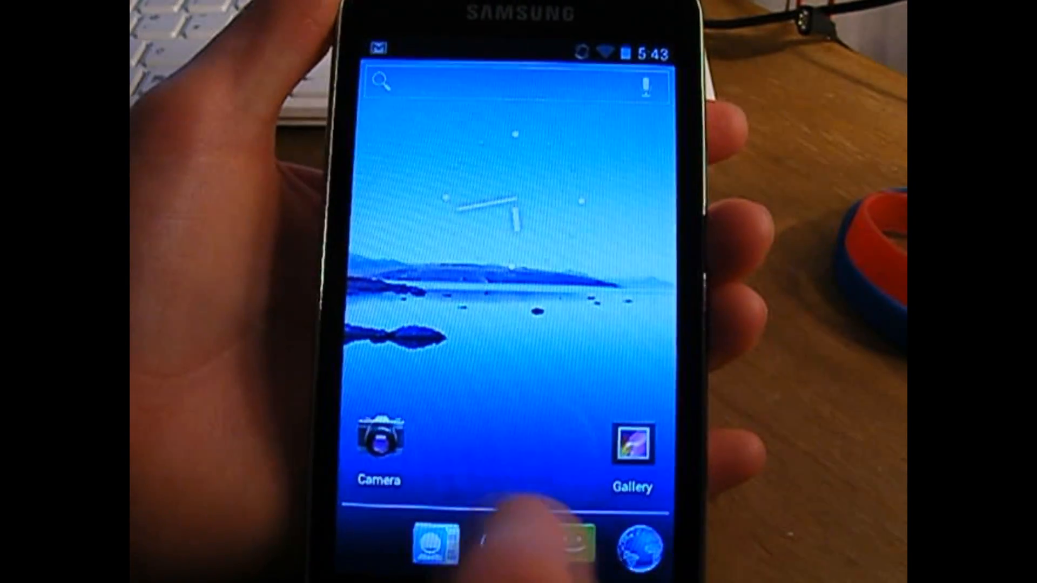
- Browse the app drawer's Widgets and Apps lists
{"action": "left_click", "coordinate": [519, 542]}
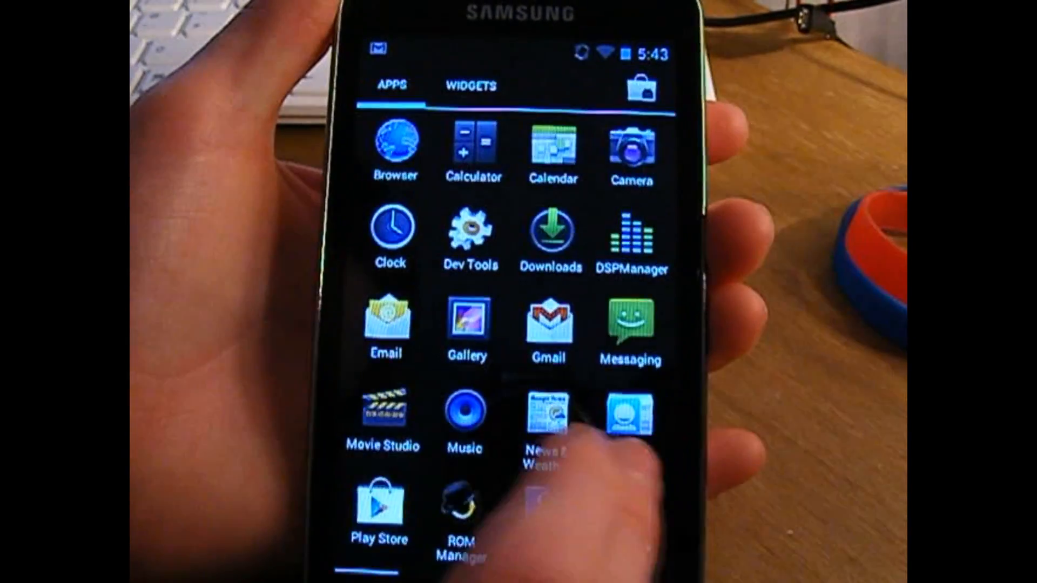
{"action": "left_click", "coordinate": [469, 86]}
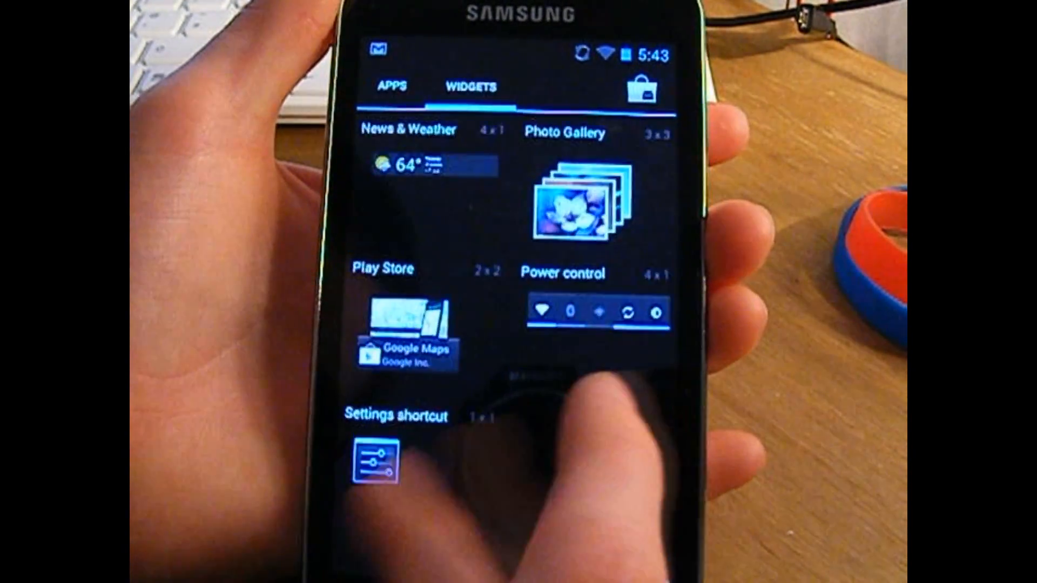
{"action": "left_click", "coordinate": [391, 87]}
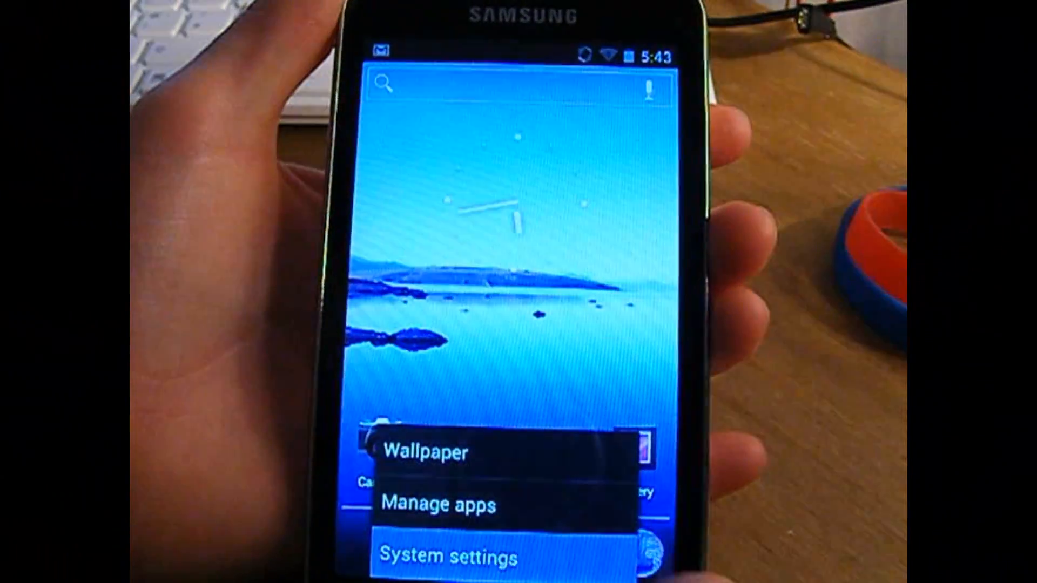
- Reach the Performance page in System settings listing processor and memory management options
{"action": "left_click", "coordinate": [447, 555]}
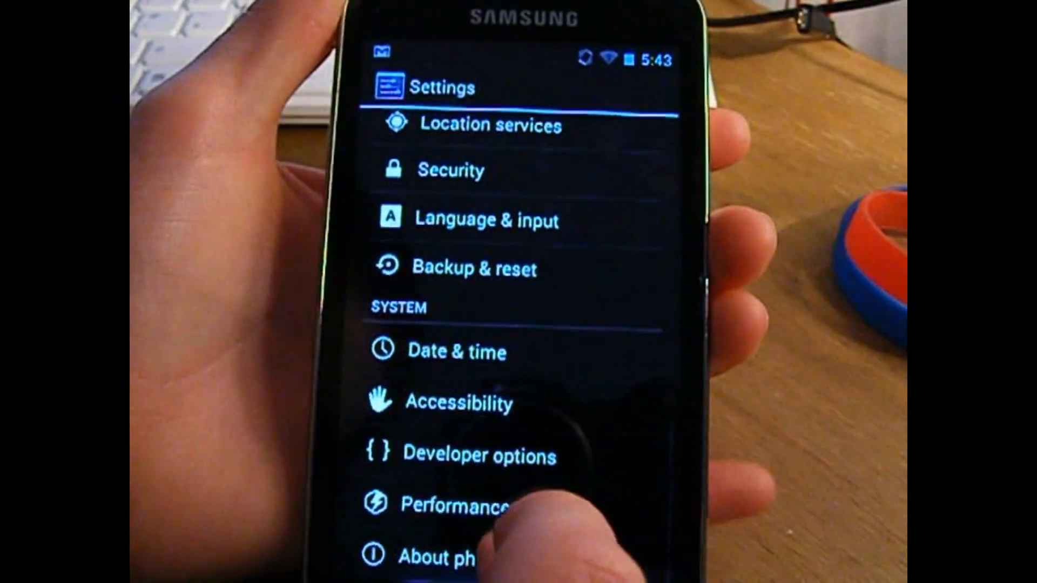
{"action": "left_click", "coordinate": [450, 505]}
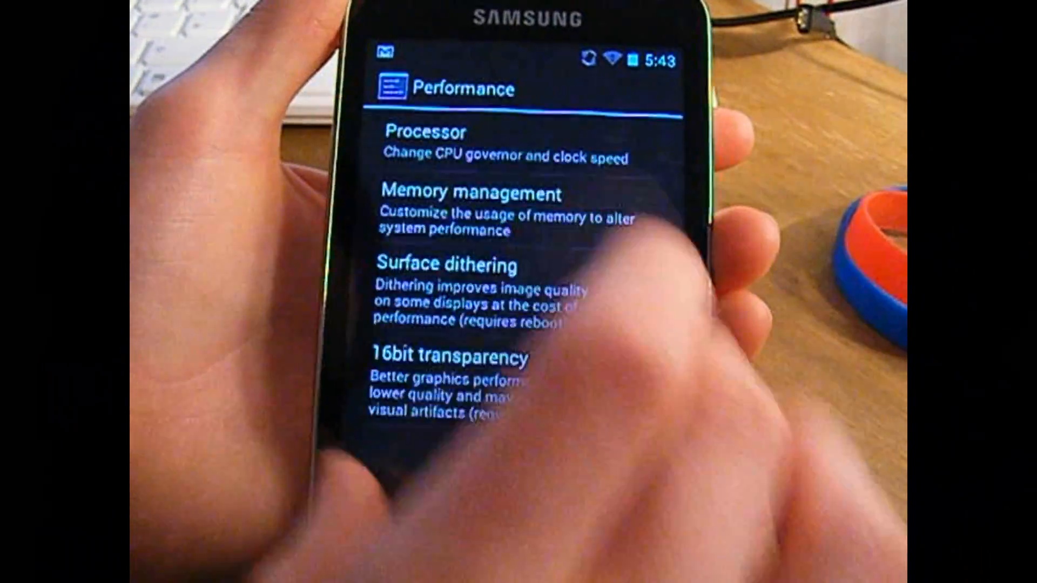
{"action": "left_click", "coordinate": [430, 142]}
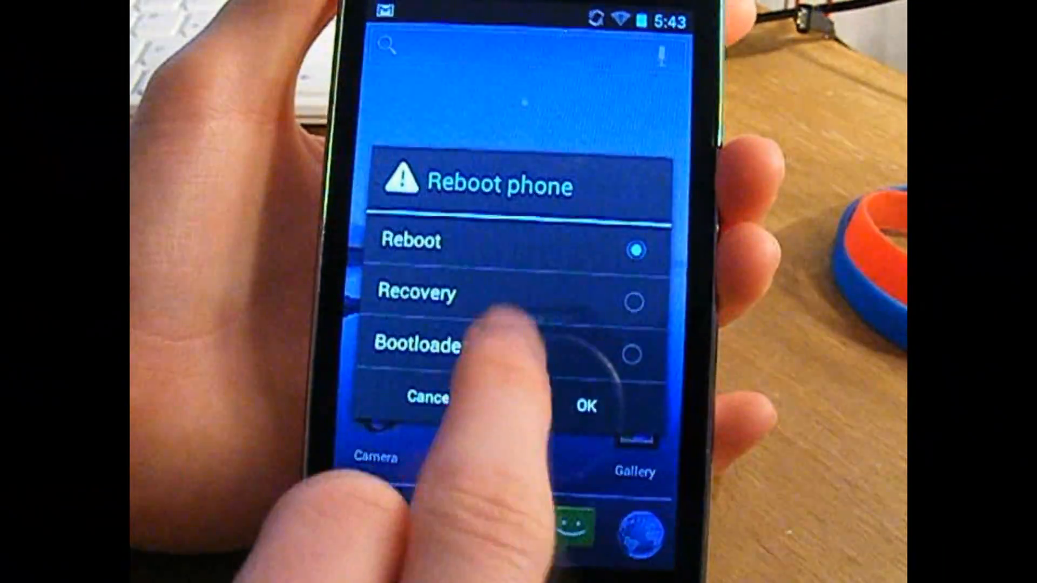
- Choose Recovery in the Reboot phone dialog to reboot into recovery
{"action": "left_click", "coordinate": [583, 406]}
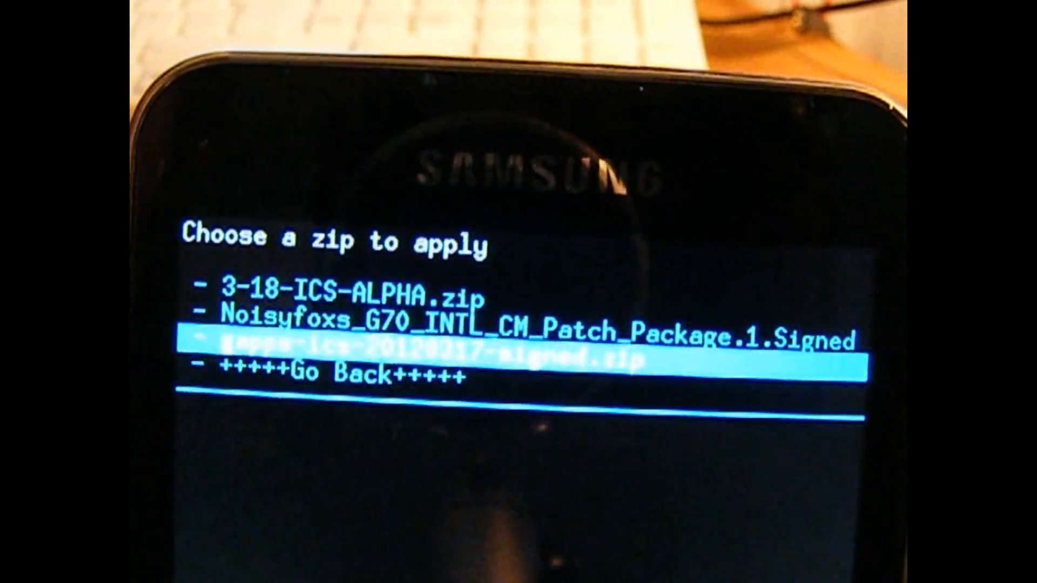
- Step through the zip list showing the ICS alpha ROM, CM patch package and gapps zip
{"action": "key", "text": "up"}
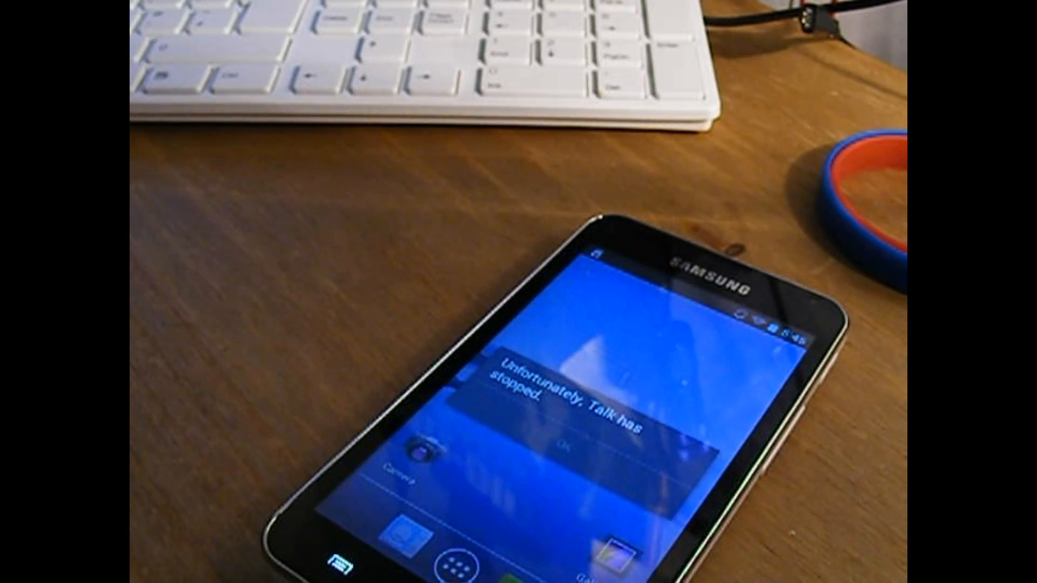
- Dismiss the 'Unfortunately, Talk has stopped' notice with OK
{"action": "left_click", "coordinate": [554, 442]}
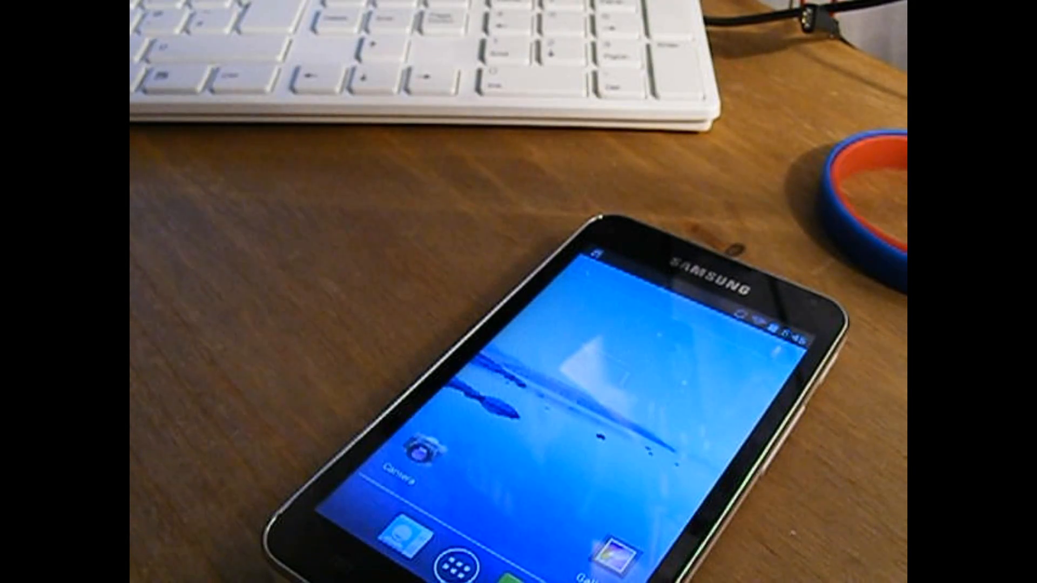